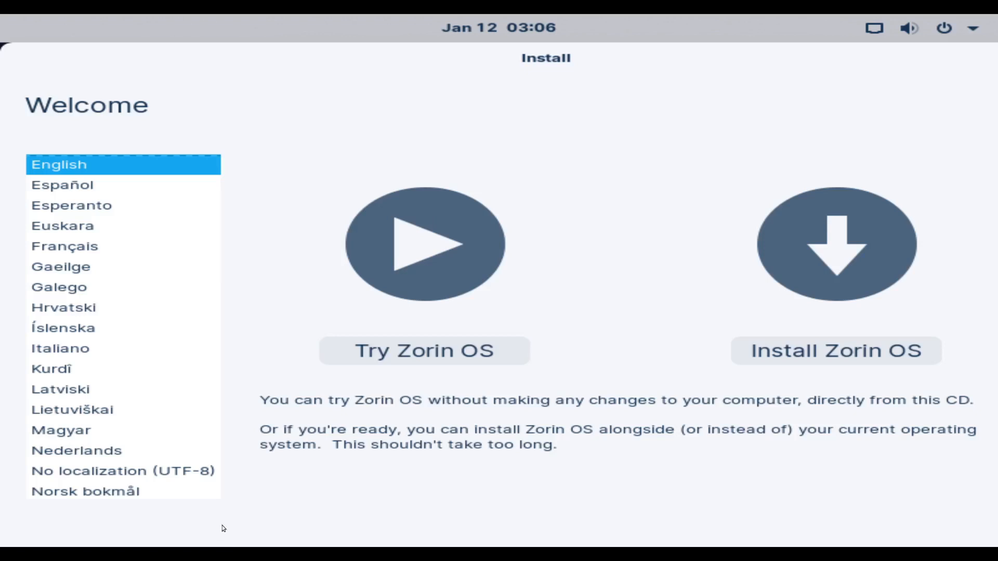
{"action": "mouse_move", "coordinate": [802, 274]}
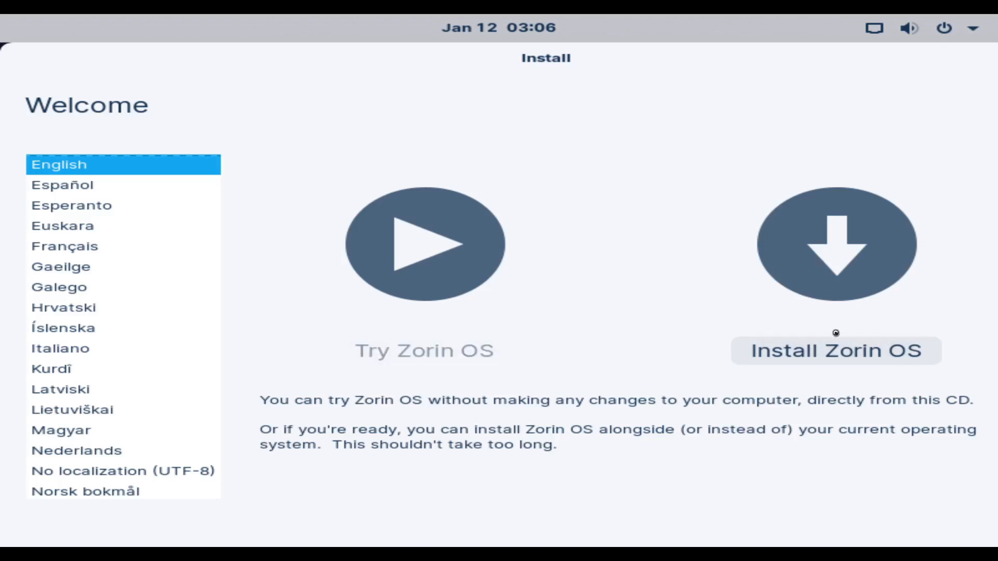
{"action": "mouse_move", "coordinate": [728, 180]}
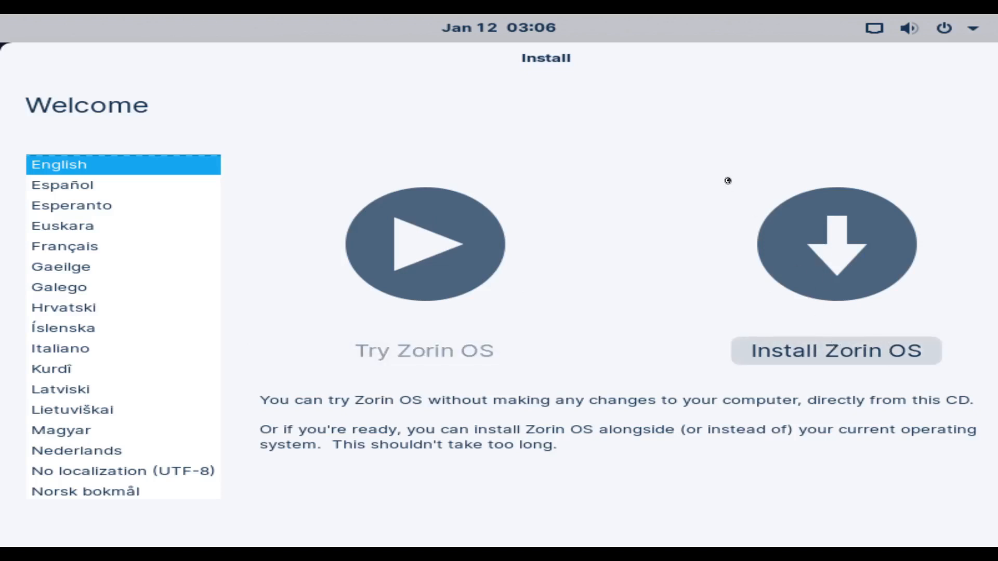
Begin installing Zorin OS with English kept as the language.
{"action": "left_click", "coordinate": [835, 351]}
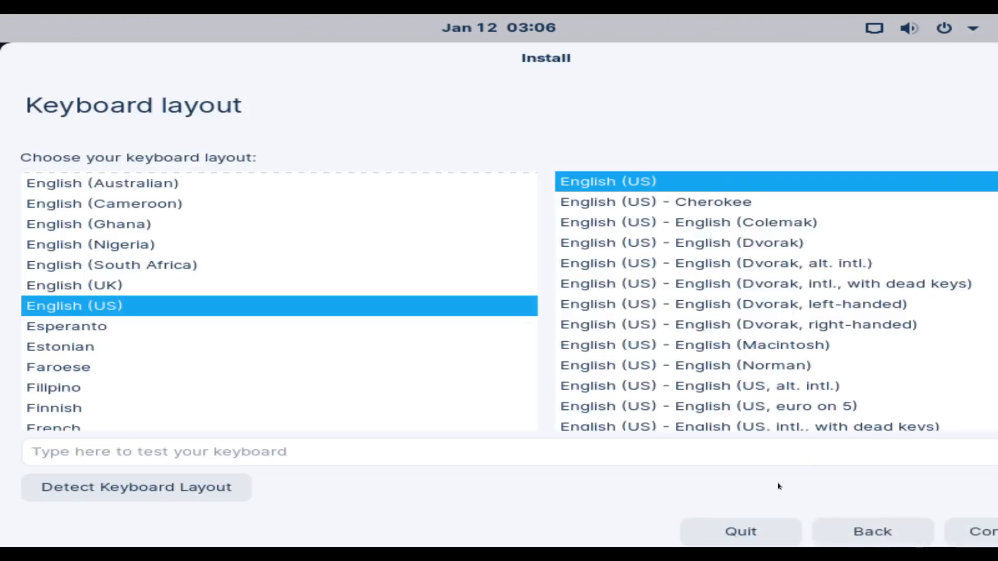
Accept the English (US) keyboard layout and the default updates and third-party software options.
{"action": "left_click", "coordinate": [983, 531]}
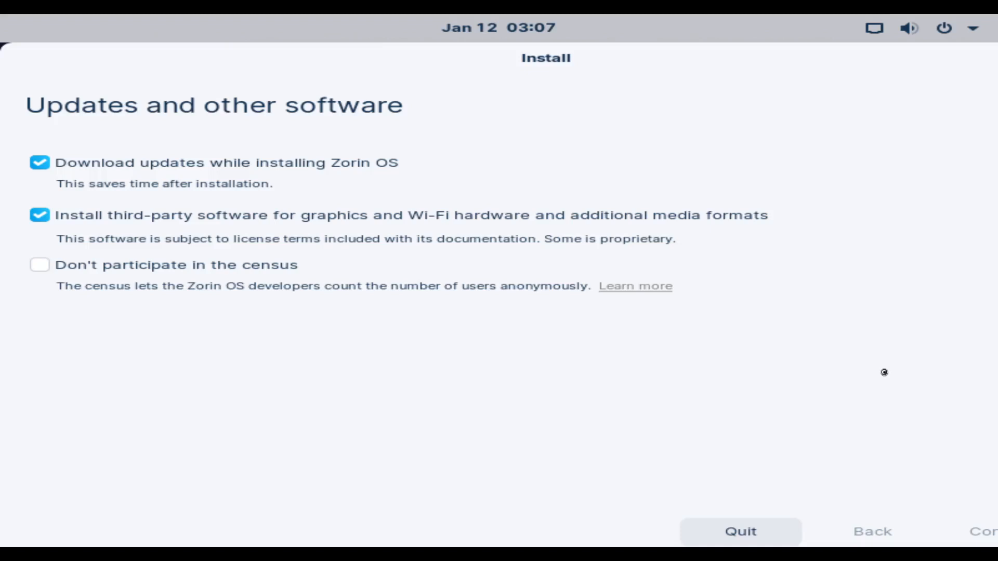
{"action": "left_click", "coordinate": [984, 531]}
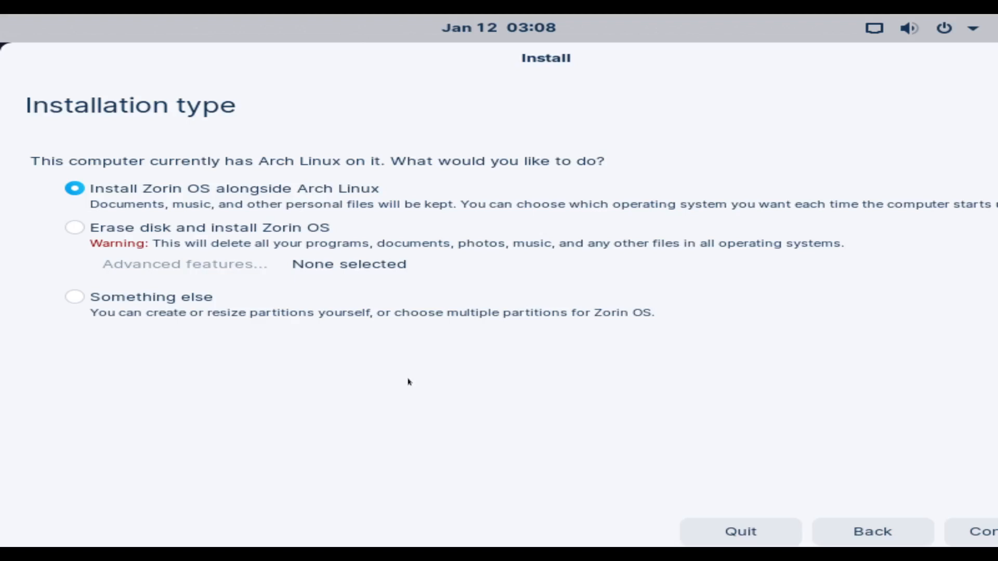
{"action": "mouse_move", "coordinate": [104, 218]}
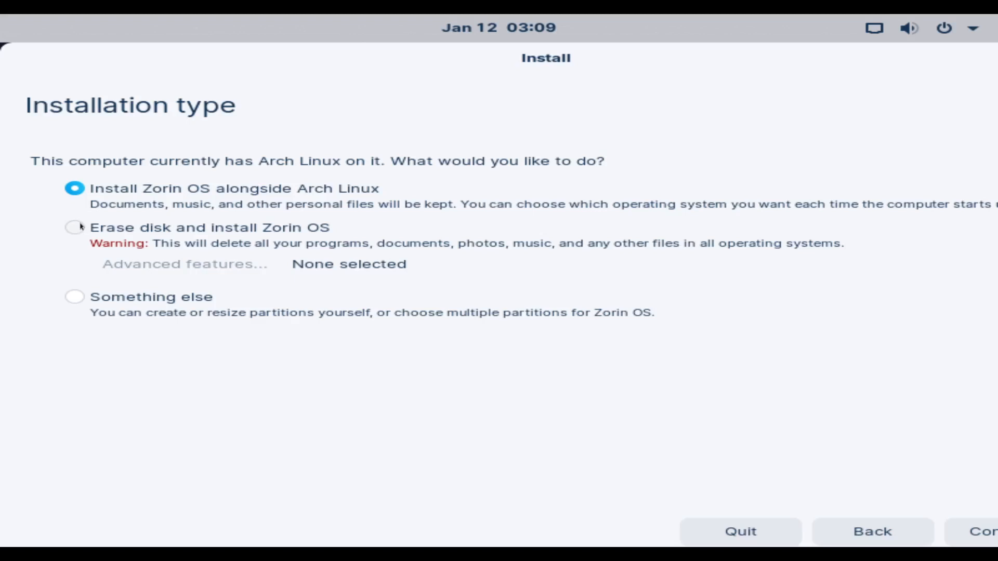
Choose 'Erase disk and install Zorin OS' as the installation type.
{"action": "left_click", "coordinate": [74, 227]}
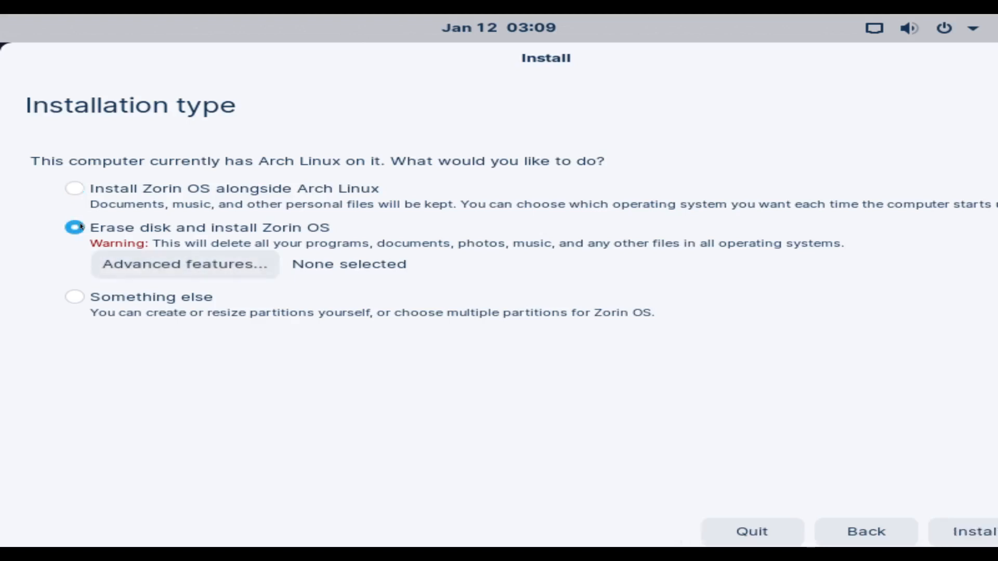
{"action": "mouse_move", "coordinate": [719, 490]}
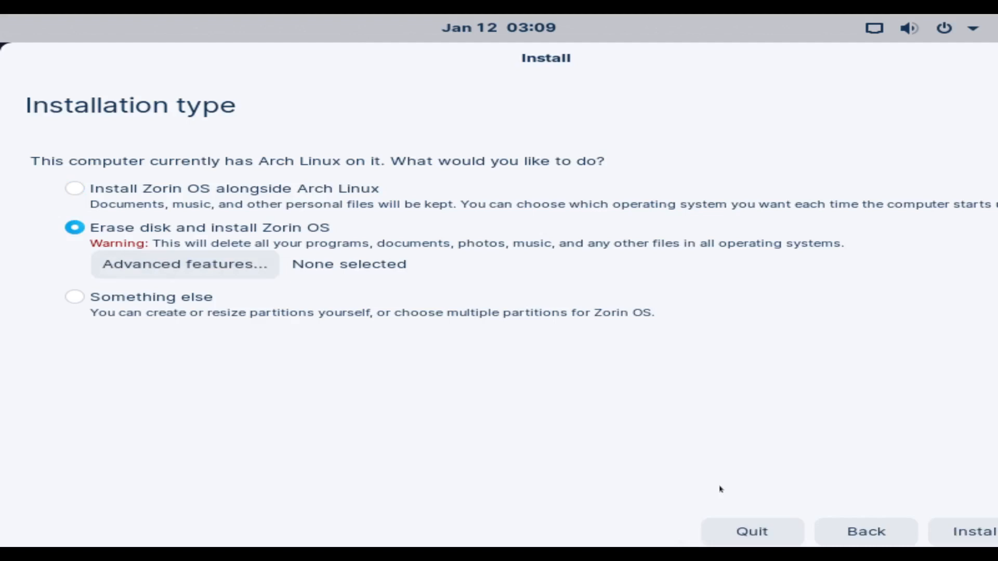
{"action": "mouse_move", "coordinate": [946, 538]}
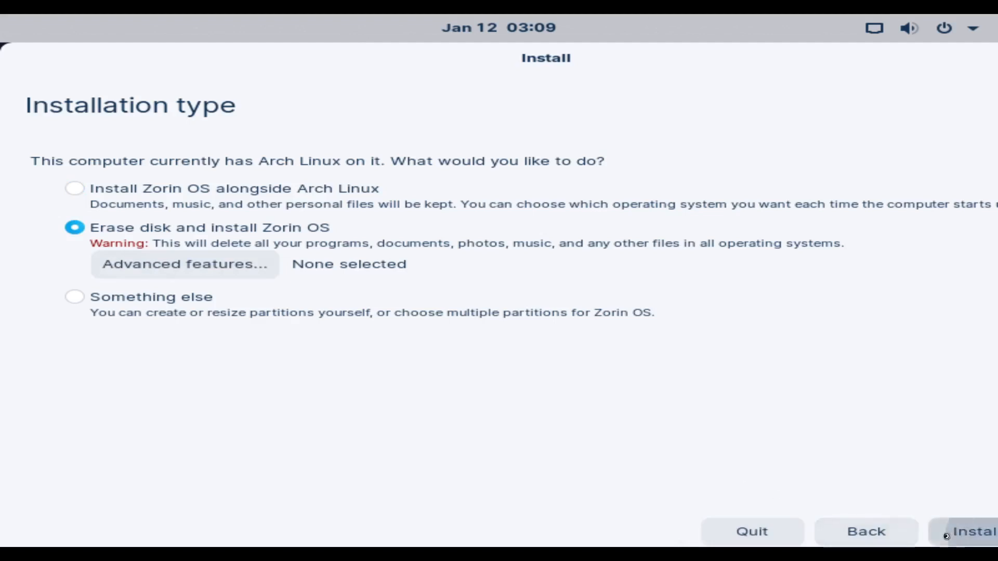
Start the erase-disk installation, which proceeds to retrieving file 91 of 92.
{"action": "left_click", "coordinate": [980, 532]}
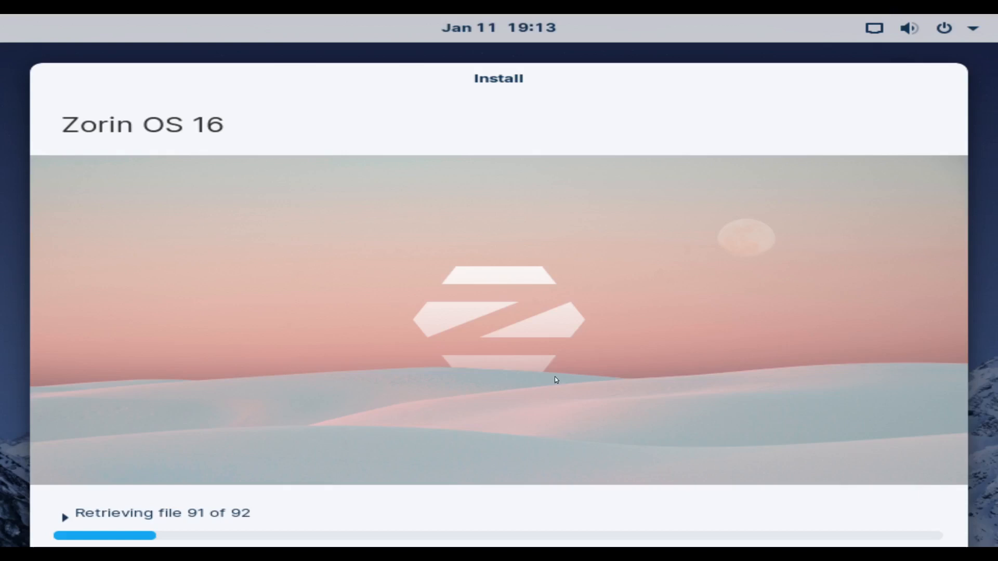
{"action": "mouse_move", "coordinate": [558, 390]}
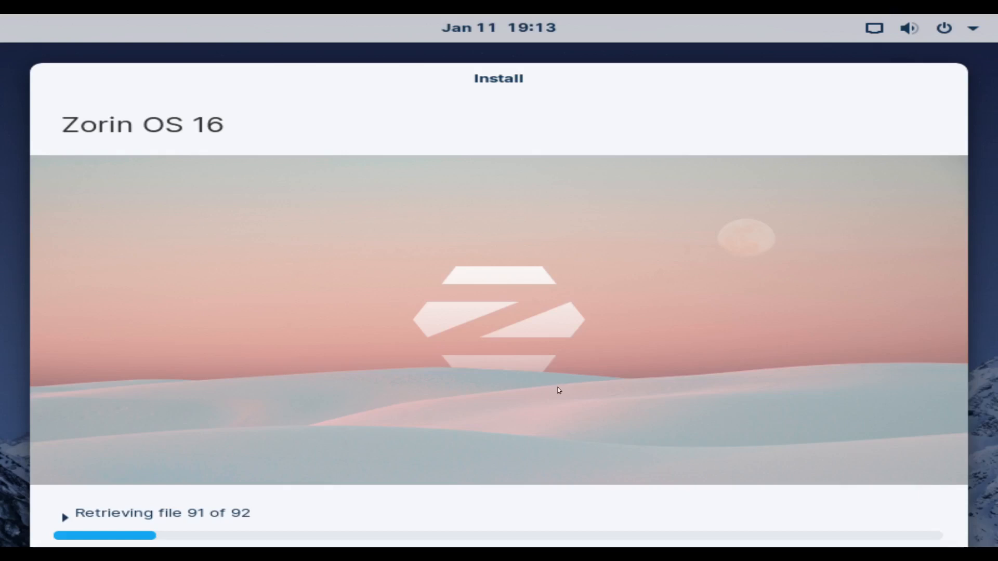
{"action": "mouse_move", "coordinate": [594, 399]}
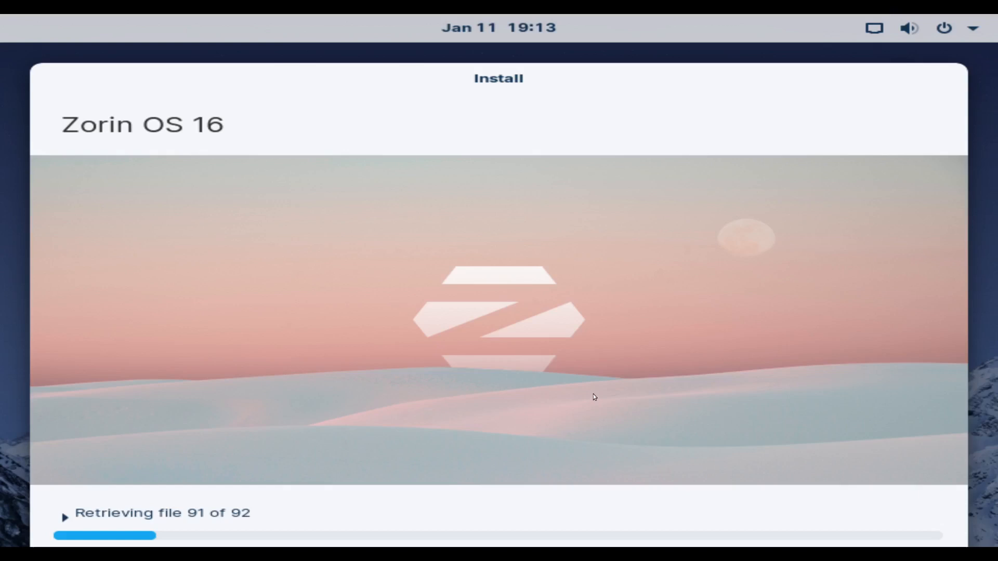
{"action": "mouse_move", "coordinate": [519, 379]}
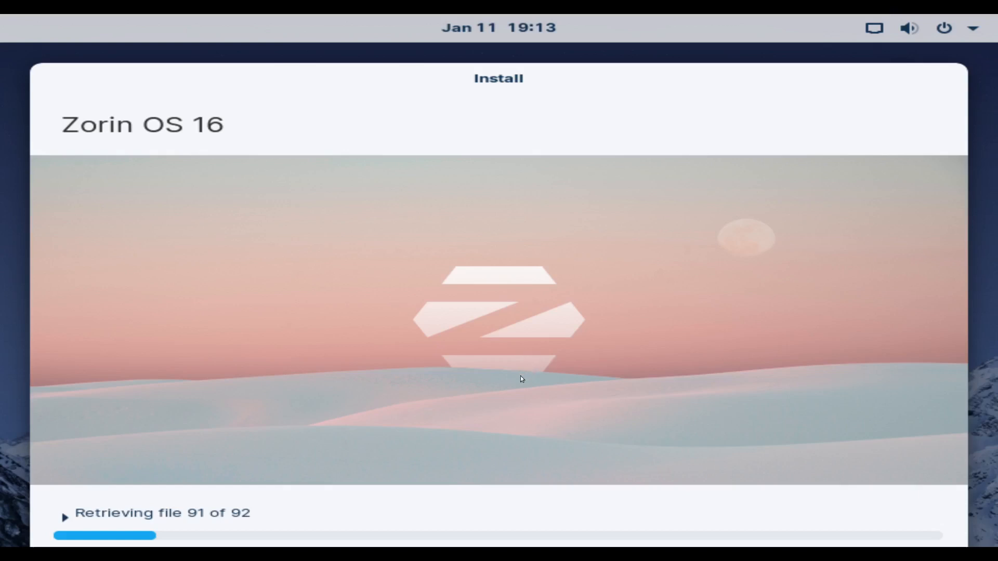
{"action": "mouse_move", "coordinate": [553, 391]}
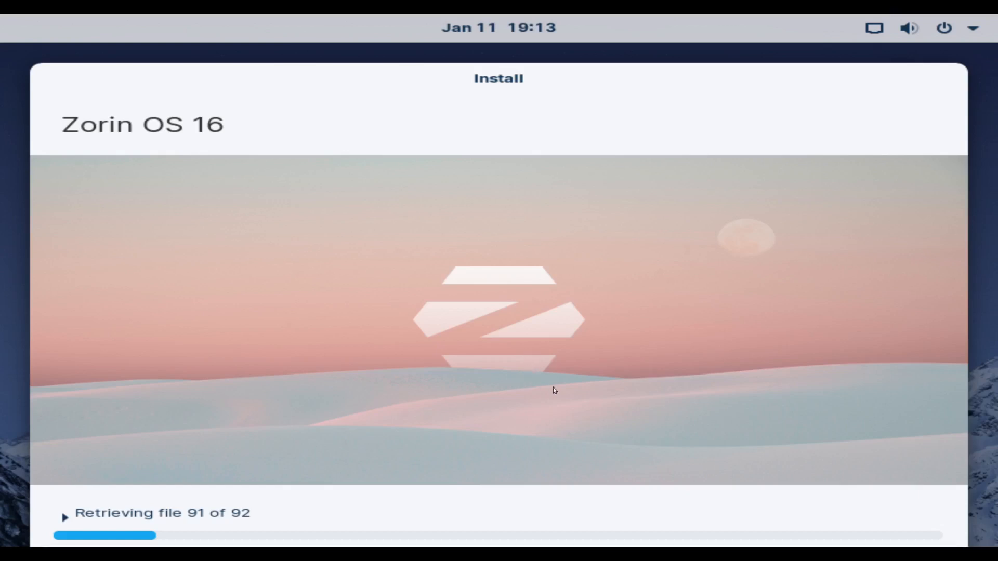